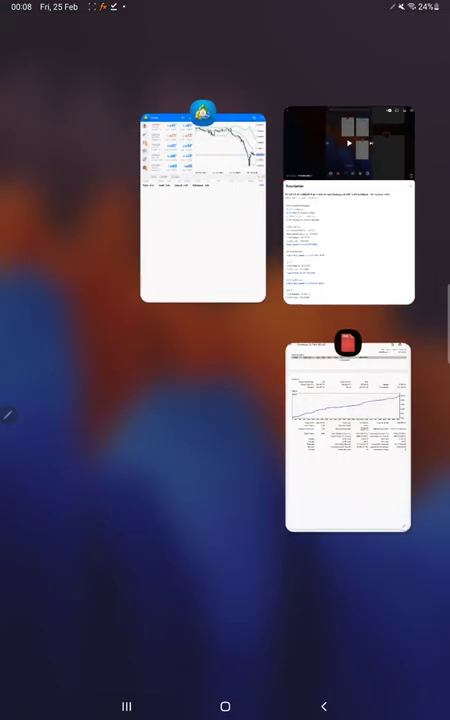
Switch back to MetaTrader 5 to set the custom history period, 25 Feb 2015 to 26 Feb 2022
{"action": "left_click", "coordinate": [202, 205]}
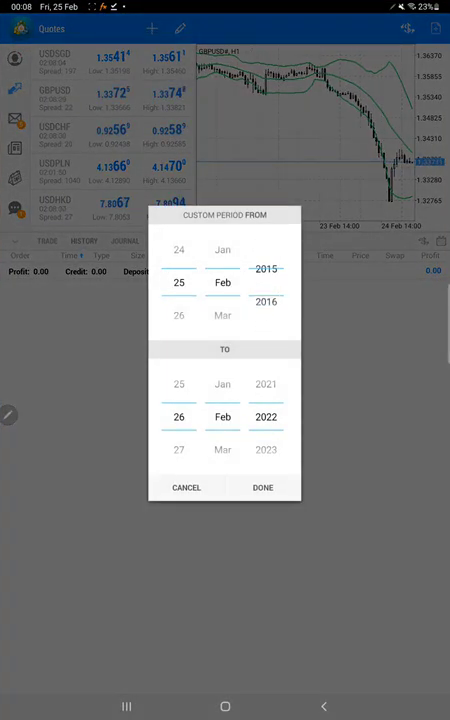
Confirm the 2015–2022 custom period and scroll through the closed trades to the GBPUSD sells
{"action": "left_click", "coordinate": [262, 487]}
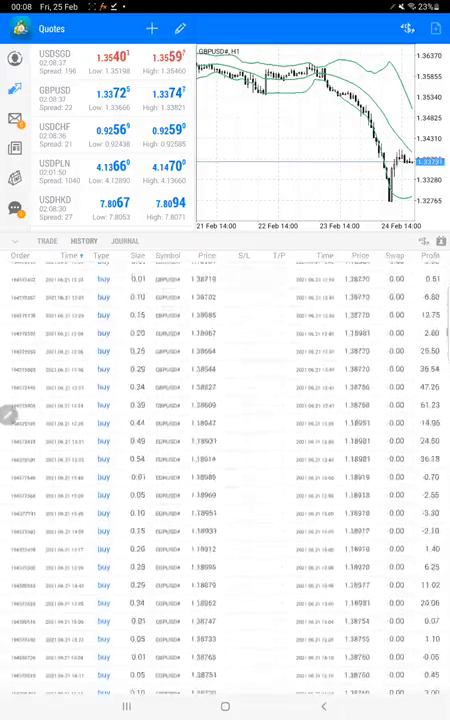
{"action": "scroll", "scroll_direction": "down", "scroll_amount": 3}
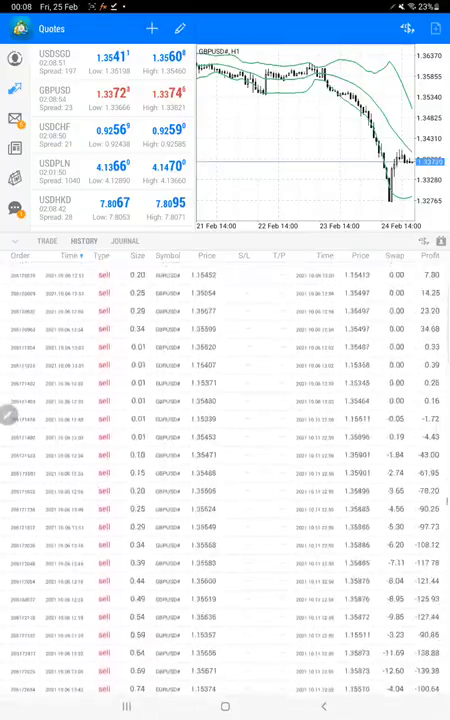
{"action": "scroll", "scroll_direction": "down", "scroll_amount": 3}
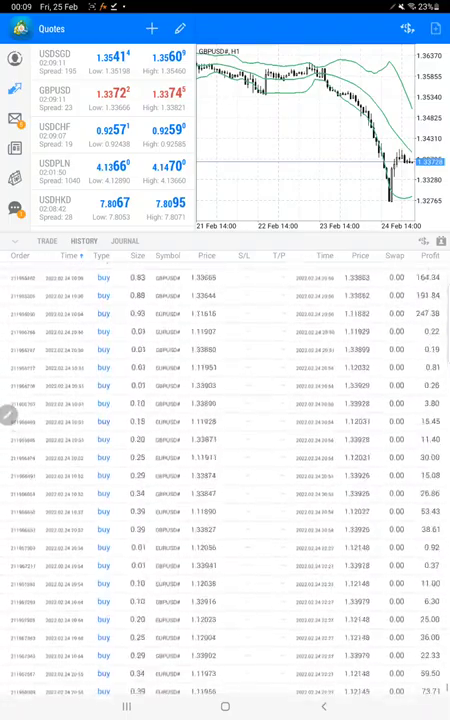
{"action": "scroll", "scroll_direction": "down", "scroll_amount": 3}
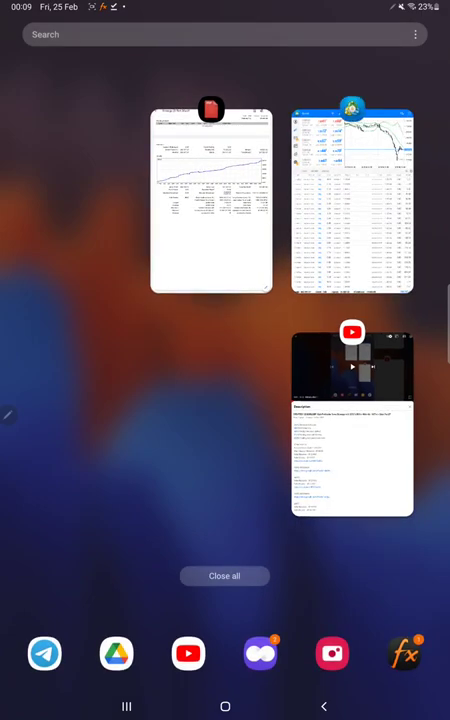
Switch to the Strategy 22 Part 28 PDF and handwrite 'R:R:-1:0.95' and 'B.E.:-' below the results
{"action": "left_click", "coordinate": [210, 200]}
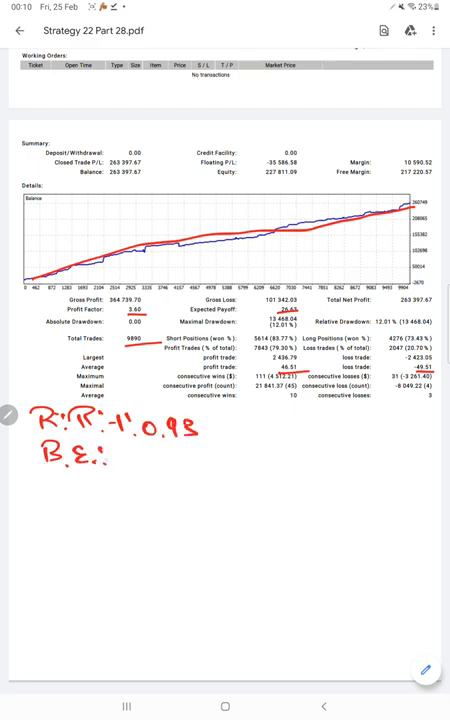
Handwrite break-even 51% and 'Acc:- 79%' with 28% beneath it on the report
{"action": "type", "text": "S1"}
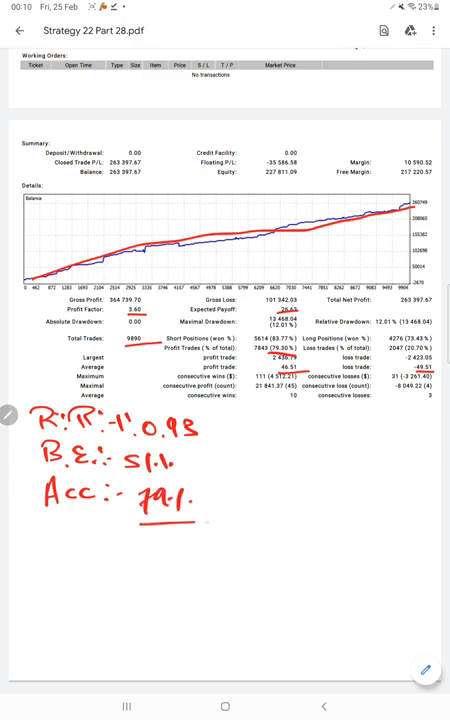
{"action": "type", "text": "28%"}
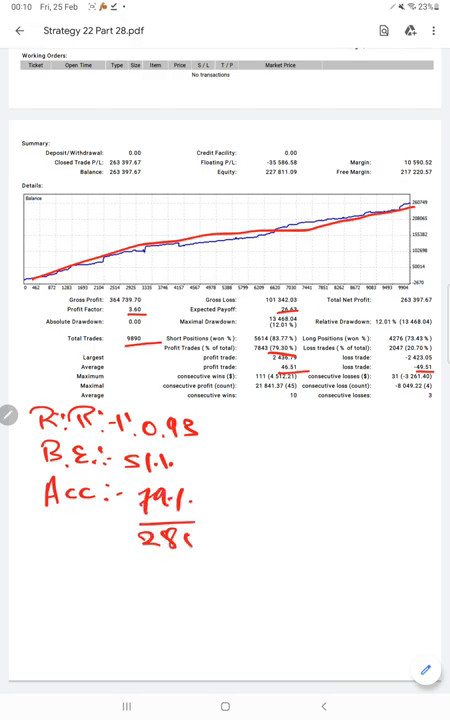